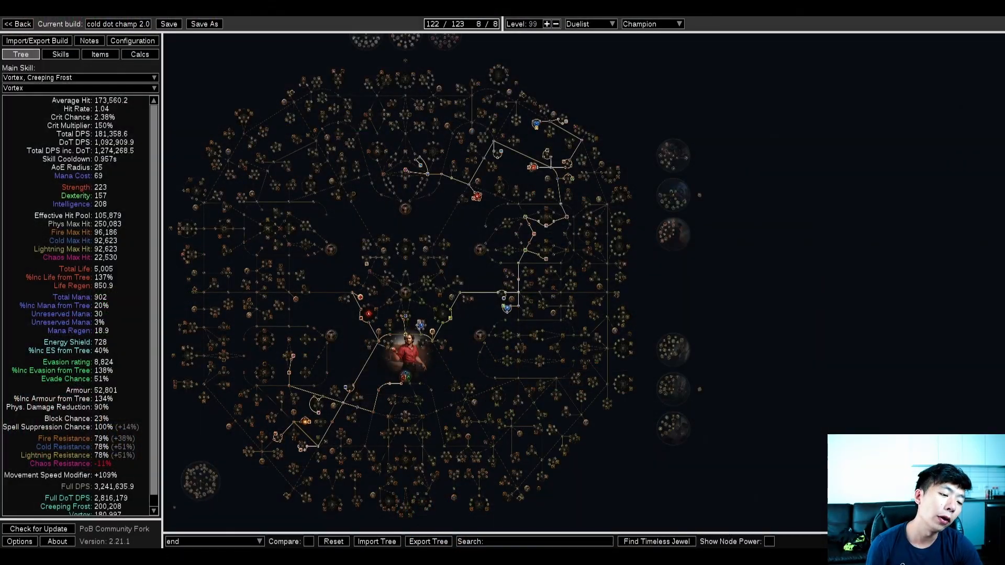
# Step: Switch the active passive tree to the mid helix stage, then to the a5 helix stage
pyautogui.click(212, 541)
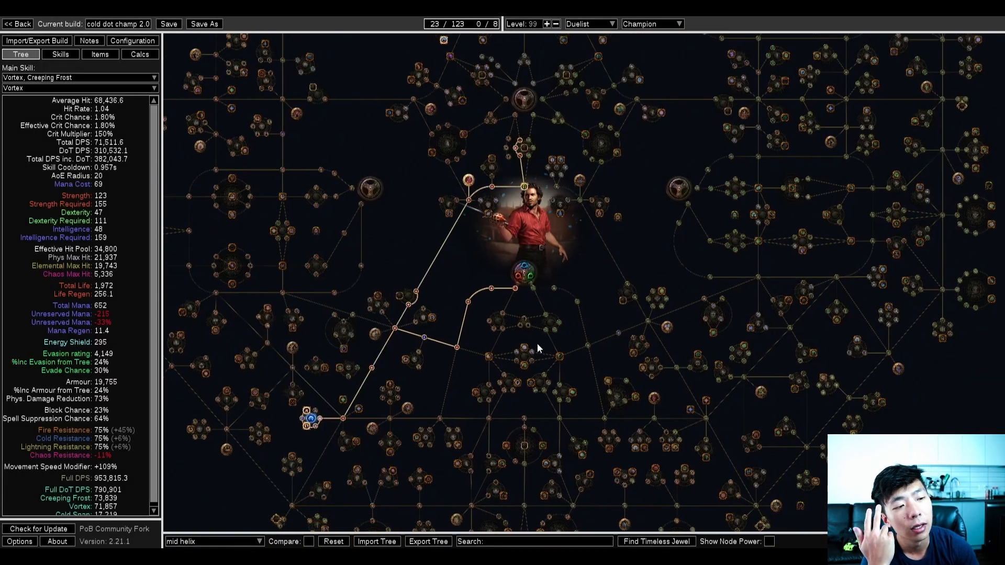
pyautogui.moveTo(538, 346); pyautogui.dragTo(450, 224)
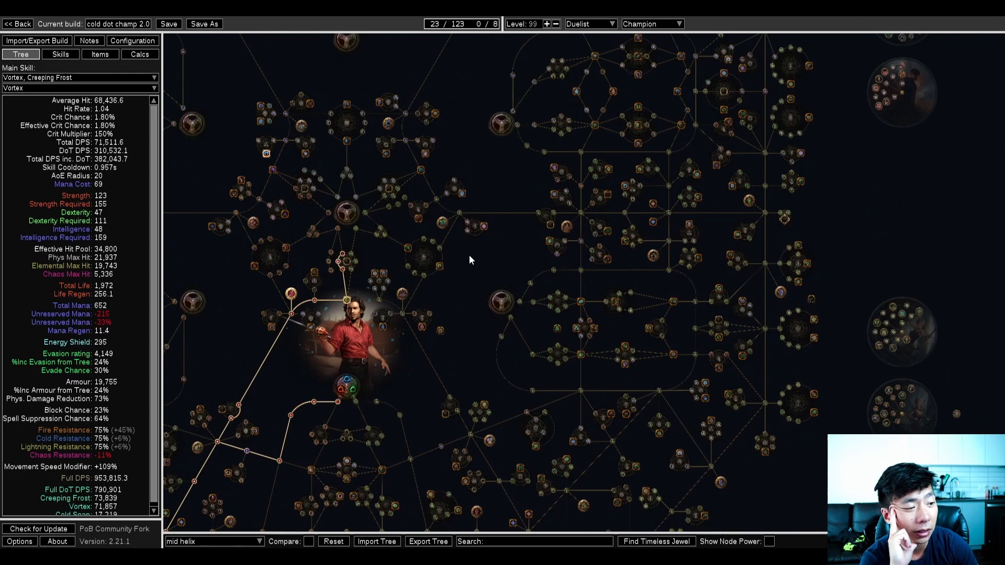
pyautogui.click(212, 541)
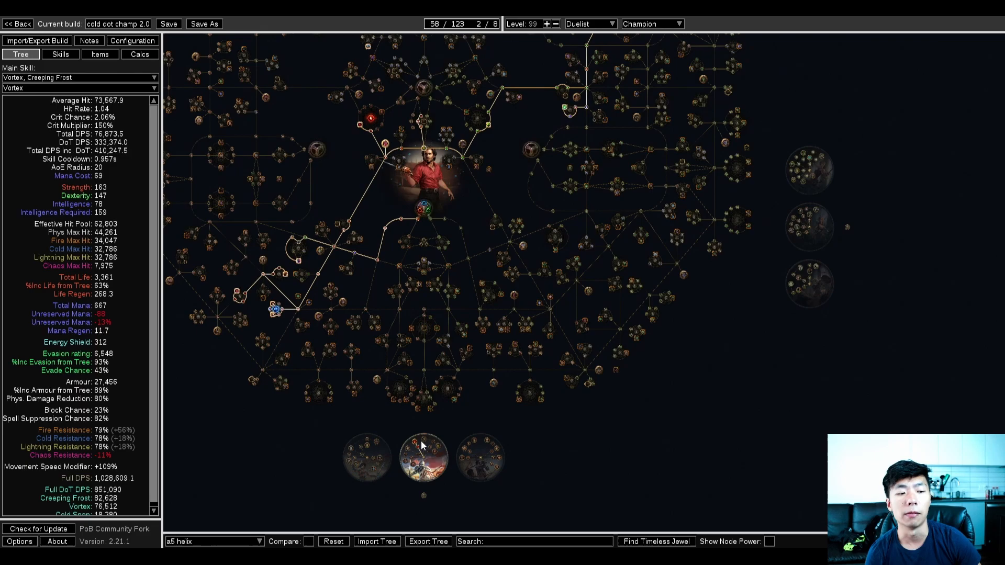
# Step: Pan around the a5 helix tree and bring up the saved tree stage list for comparison
pyautogui.scroll(-3)
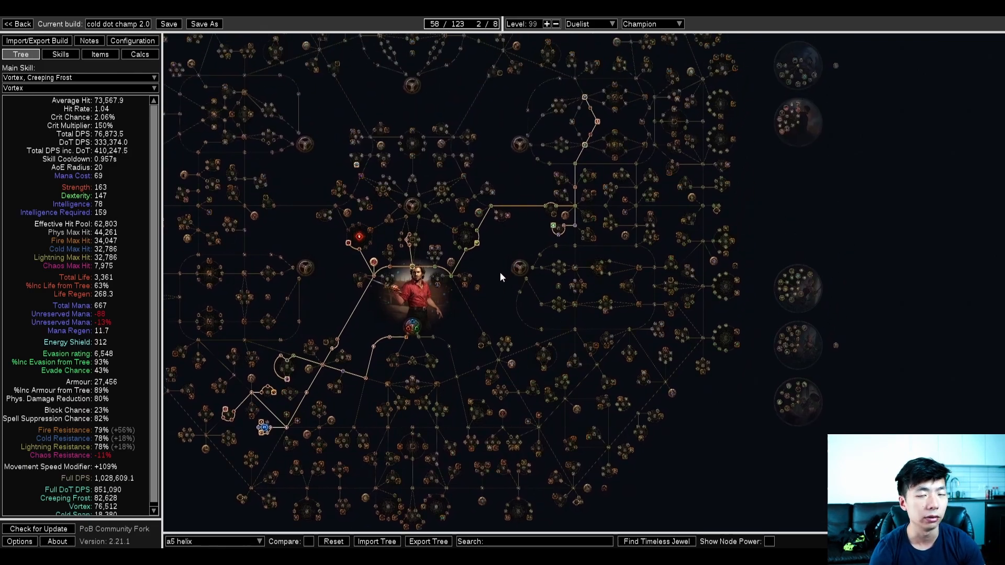
pyautogui.moveTo(501, 276); pyautogui.dragTo(583, 256)
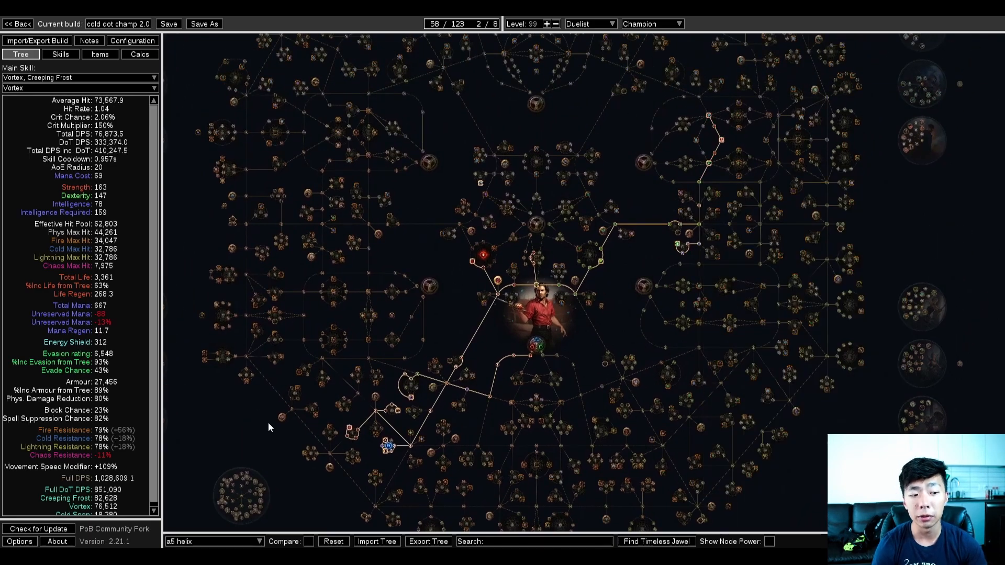
pyautogui.moveTo(489, 324)
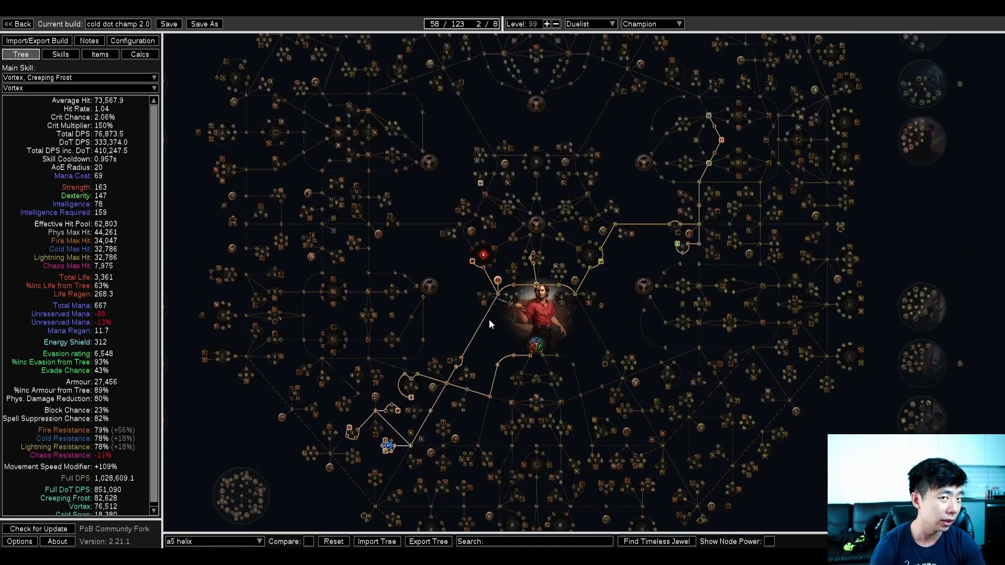
pyautogui.moveTo(426, 390)
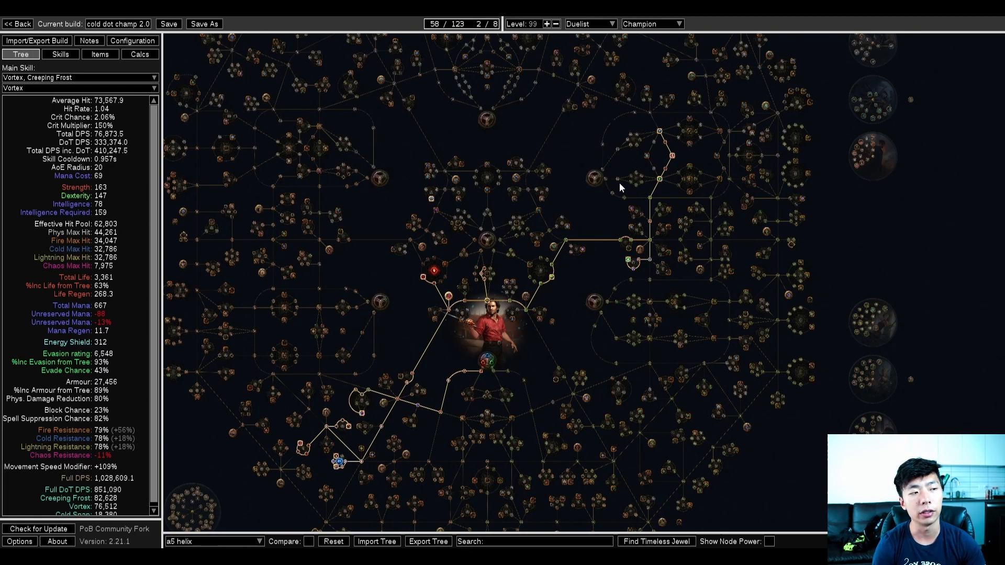
pyautogui.click(211, 542)
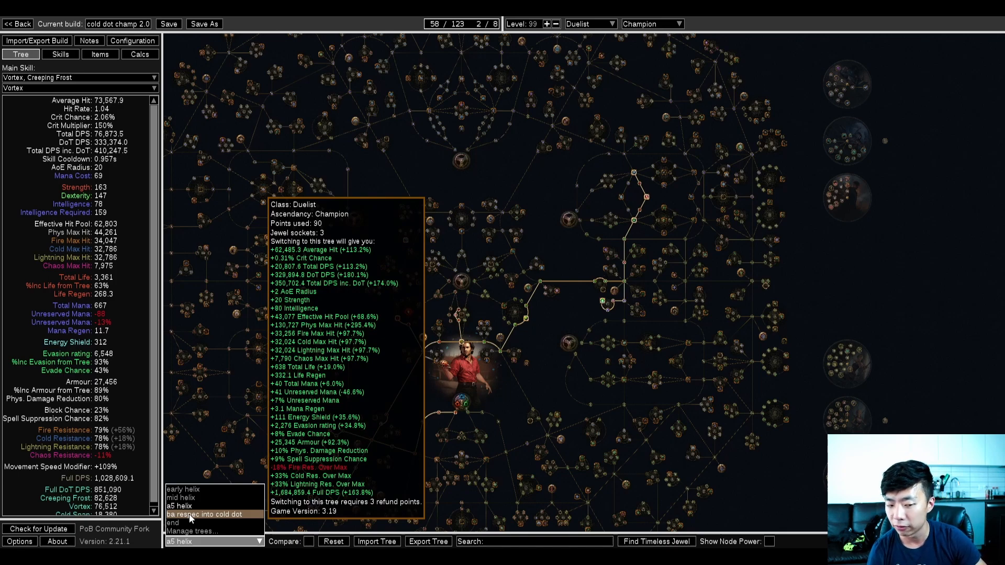
# Step: Make the 90-point 'ba respec into cold dot' tree the active stage
pyautogui.click(206, 515)
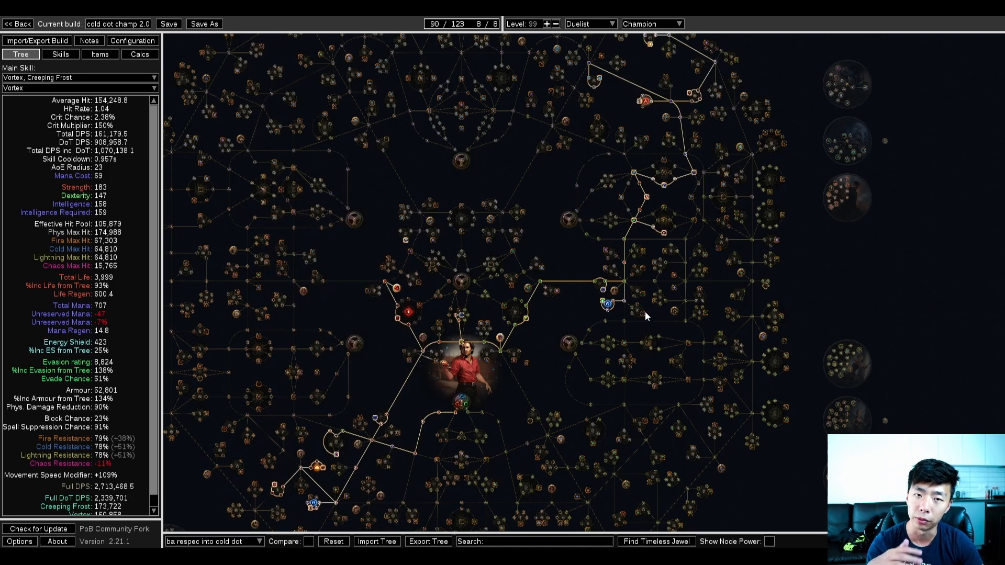
pyautogui.moveTo(631, 347)
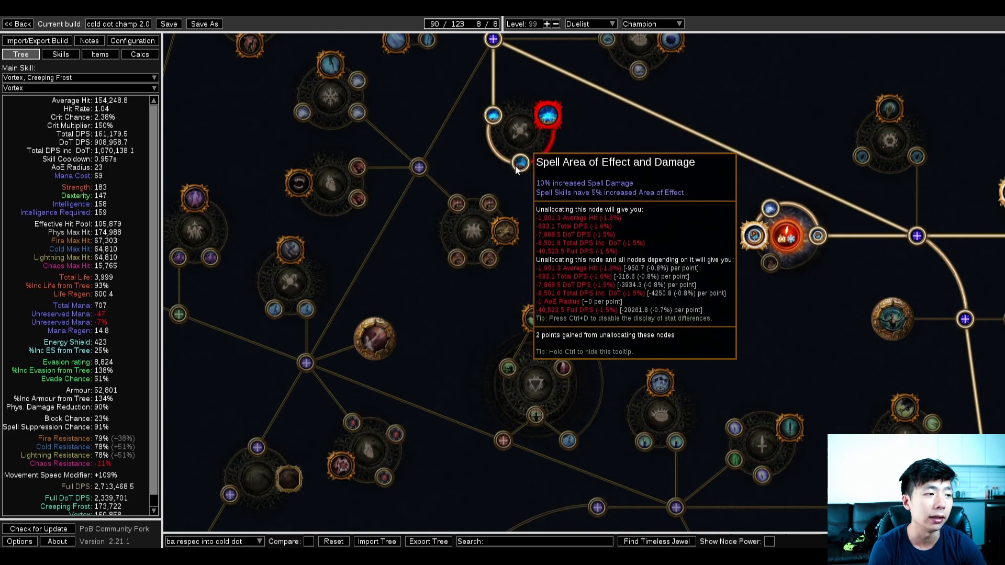
pyautogui.moveTo(545, 115)
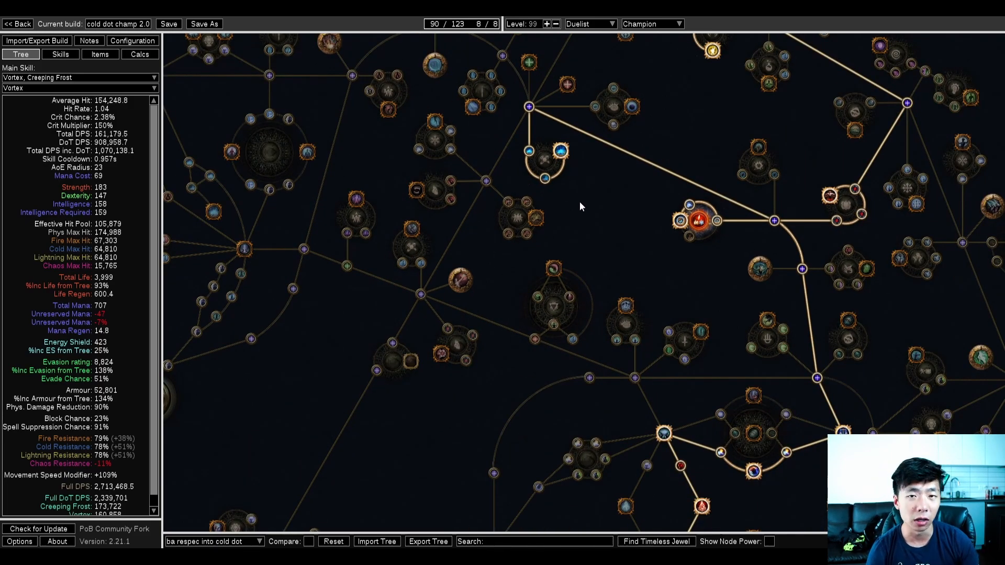
pyautogui.moveTo(584, 235)
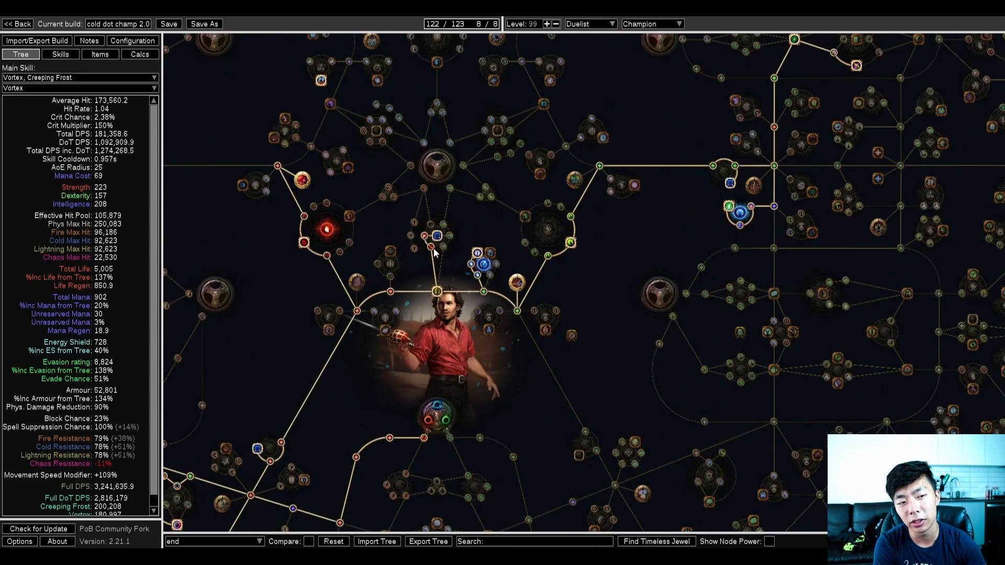
pyautogui.moveTo(433, 235)
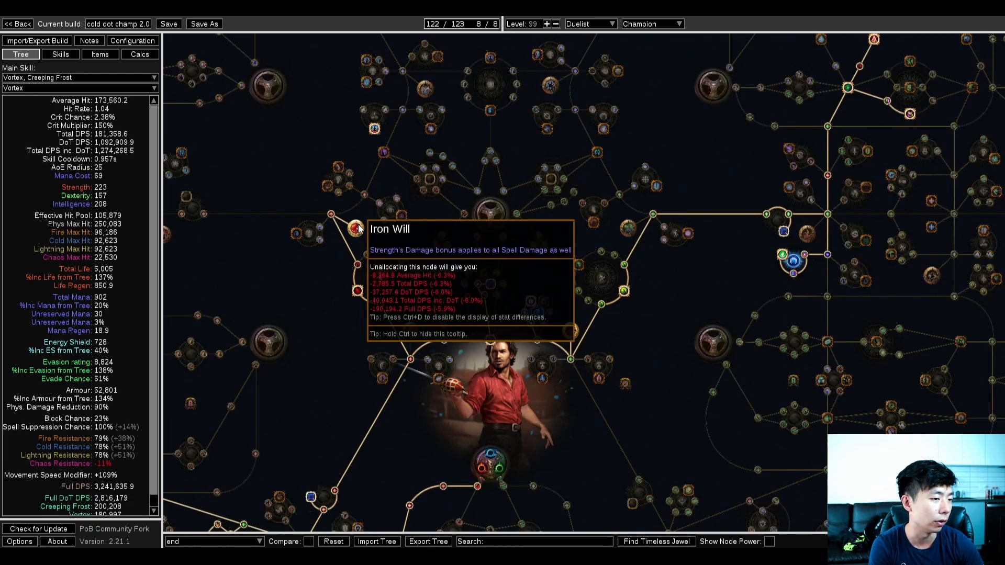
pyautogui.click(350, 229)
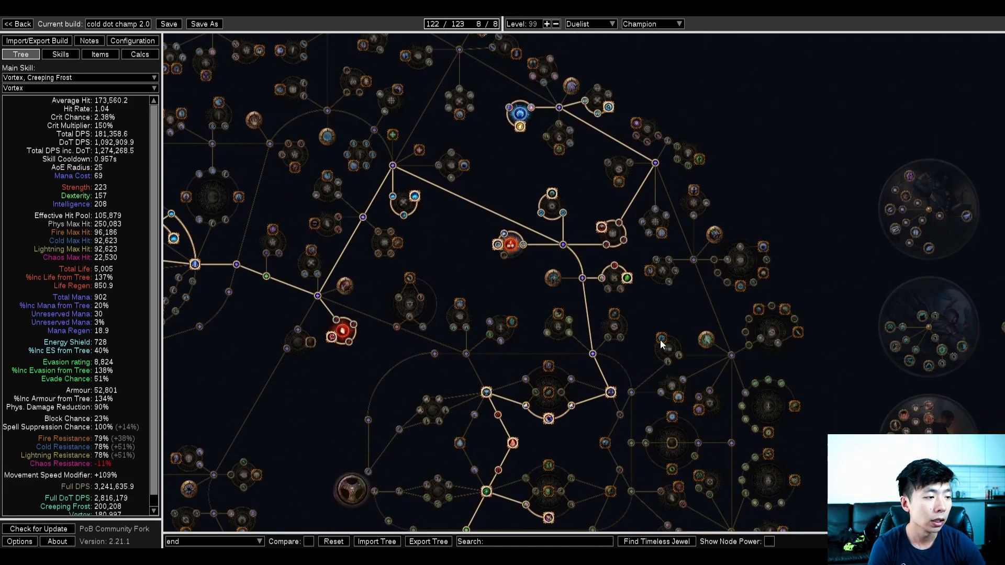
pyautogui.moveTo(553, 280)
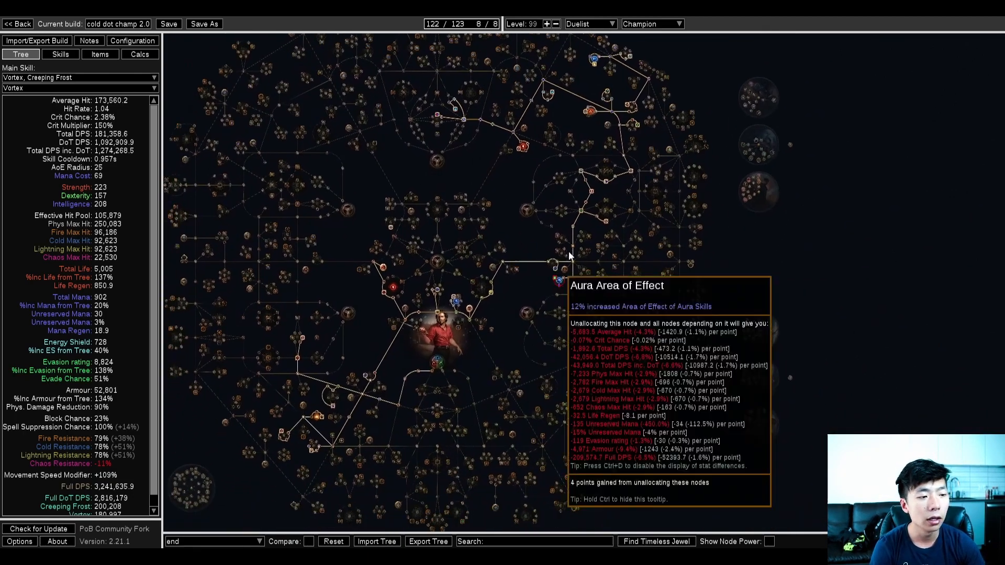
pyautogui.moveTo(436, 327)
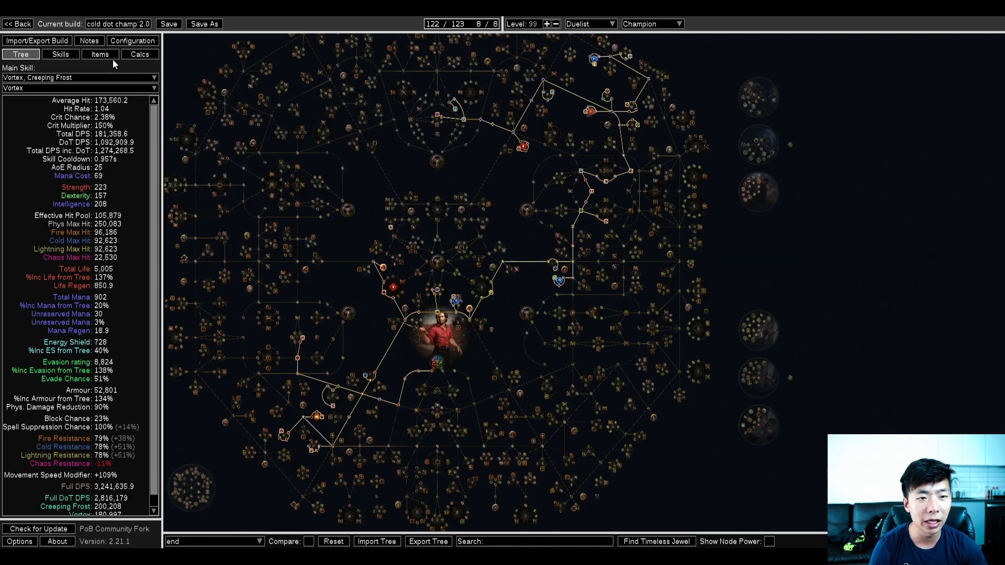
pyautogui.click(101, 53)
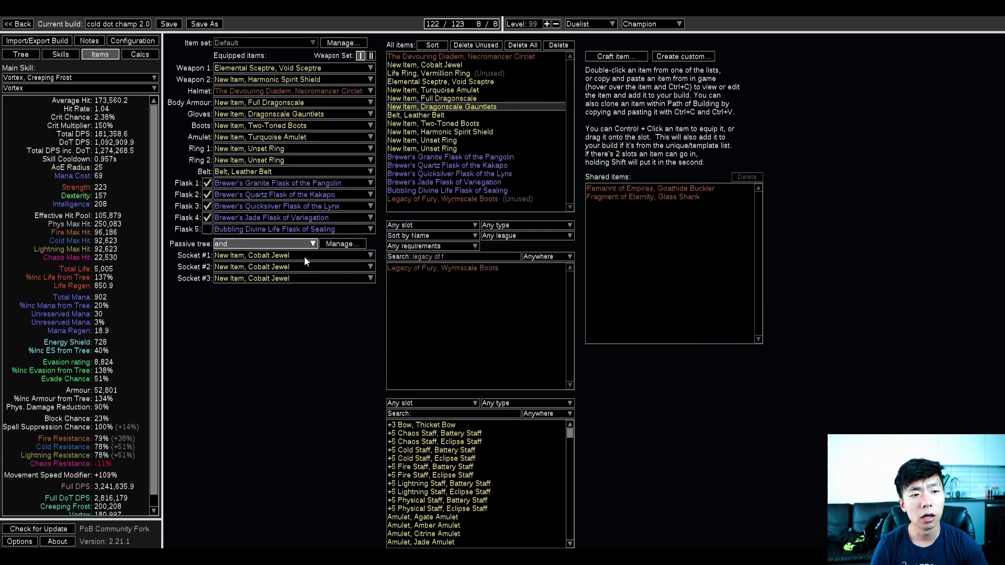
pyautogui.moveTo(289, 90)
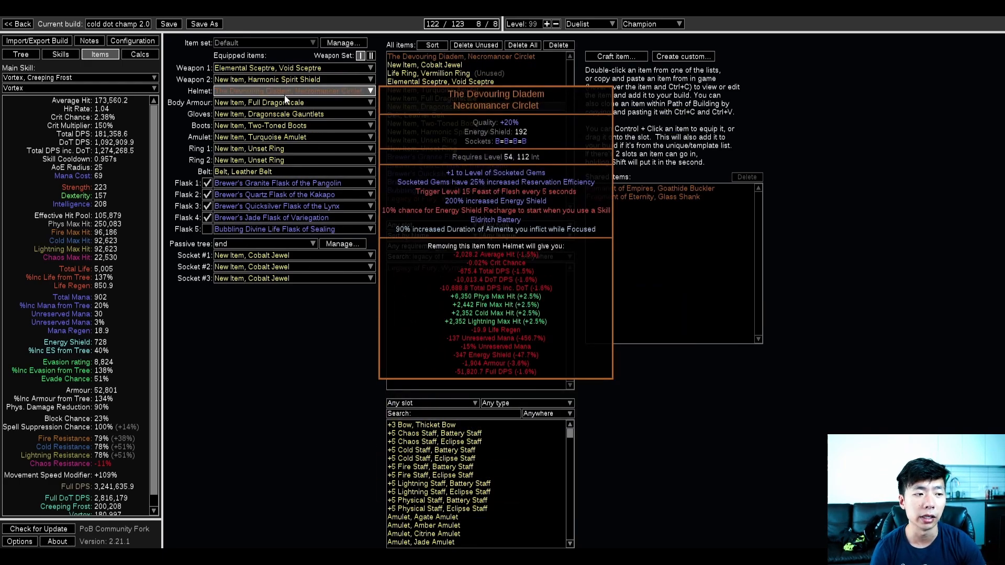
pyautogui.moveTo(300, 94)
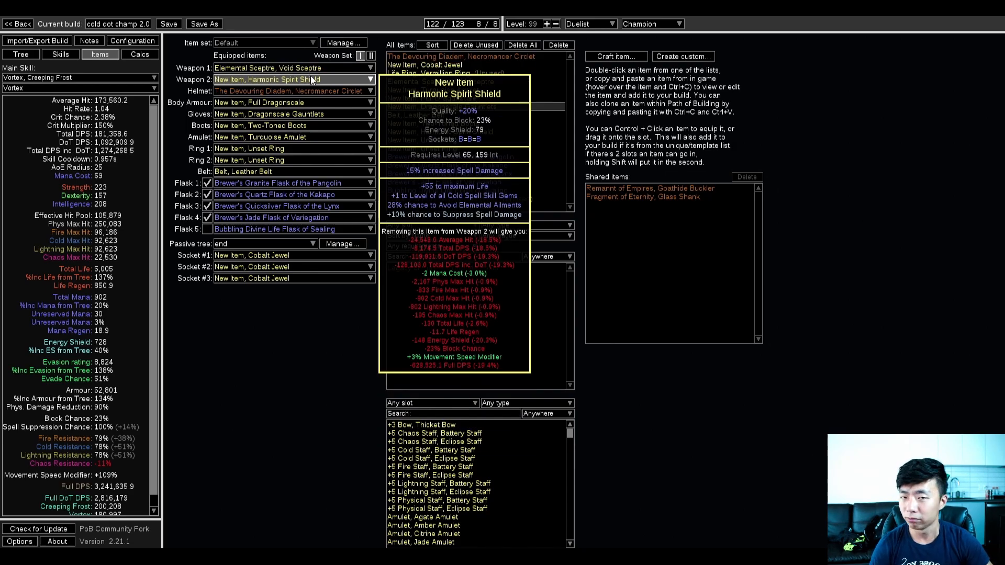
pyautogui.moveTo(289, 114)
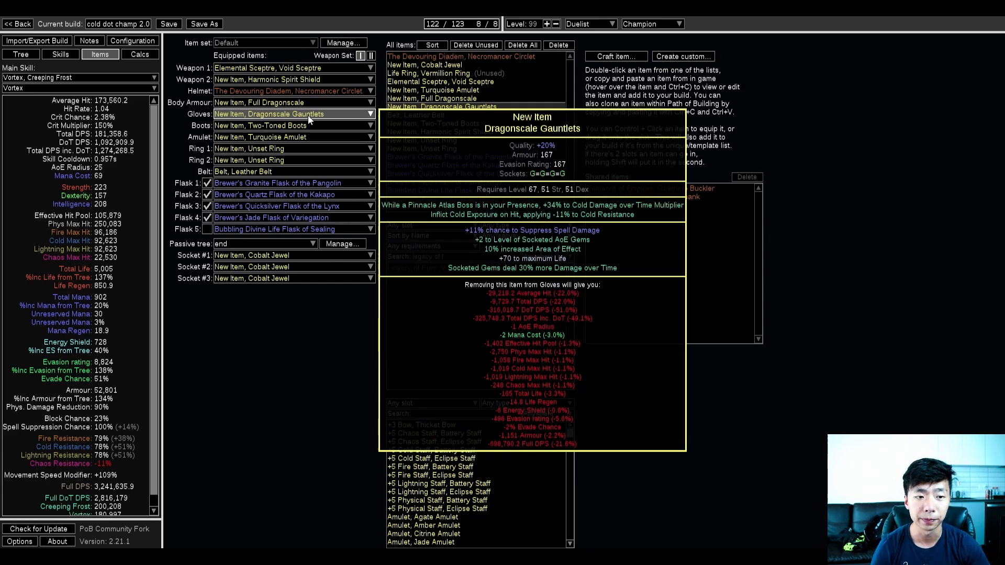
pyautogui.moveTo(88, 61)
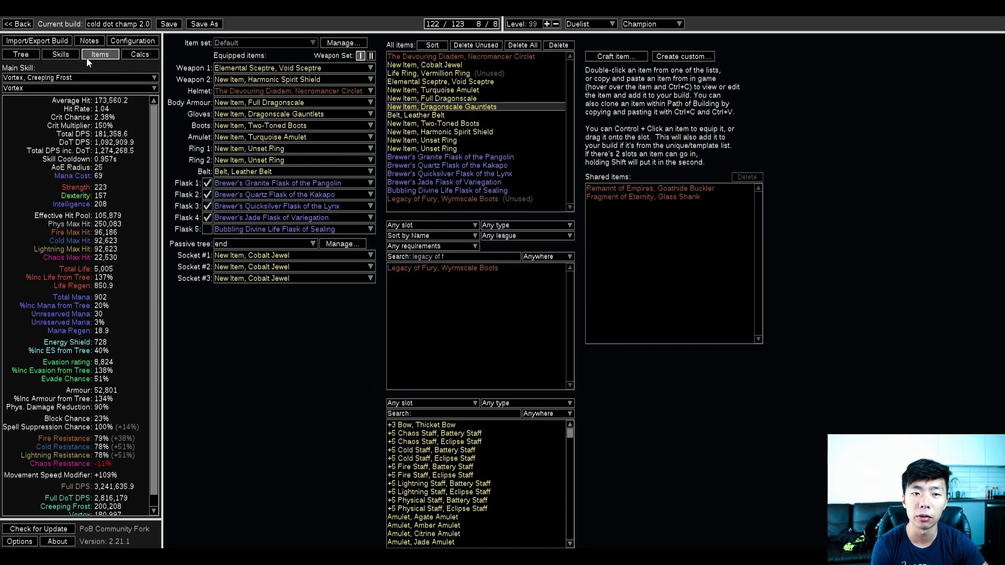
# Step: Review the Vortex/Creeping Frost, Vaal Cold Snap and Defiance Banner/Molten Shell gem groups
pyautogui.click(60, 53)
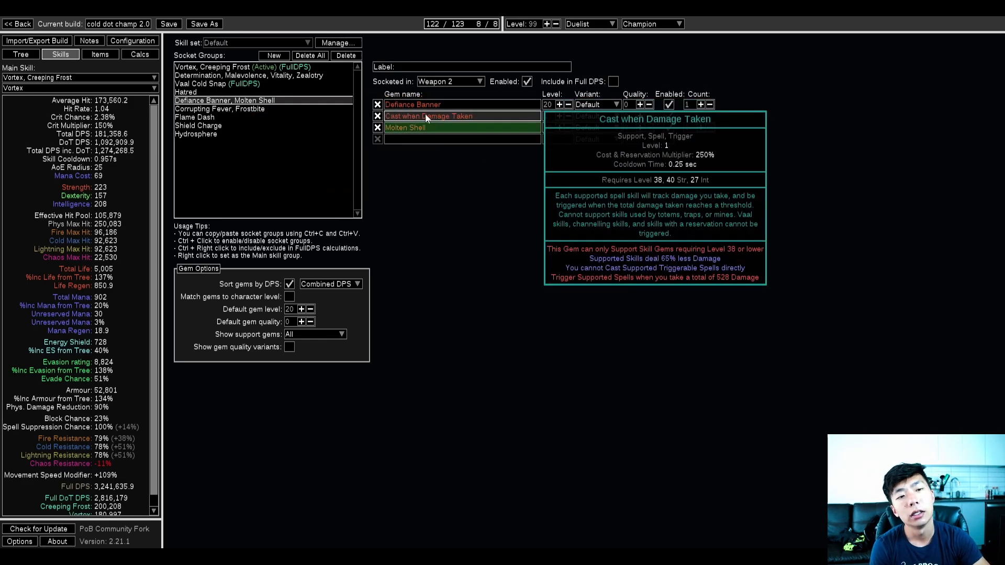
pyautogui.moveTo(413, 105)
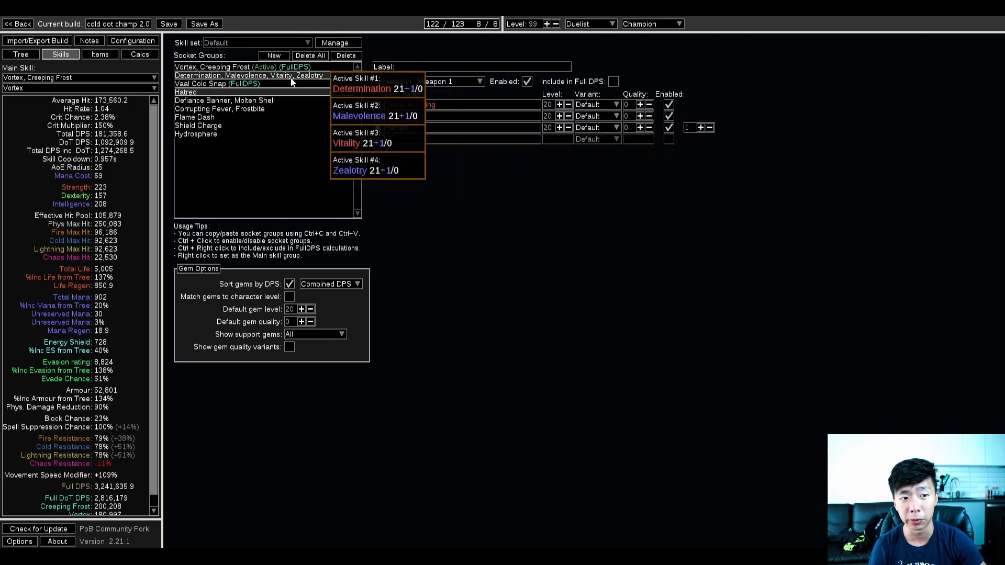
pyautogui.click(224, 101)
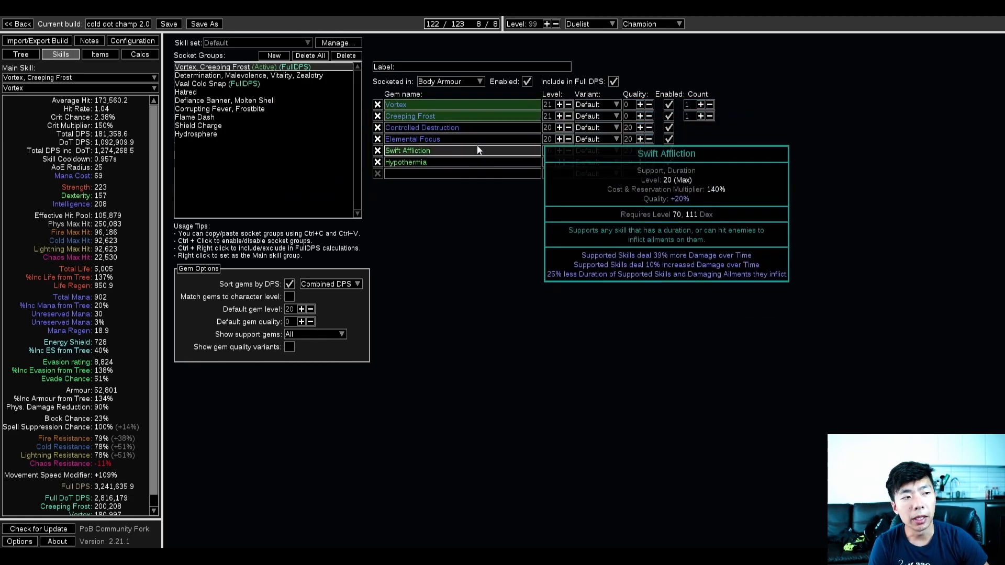
pyautogui.moveTo(435, 117)
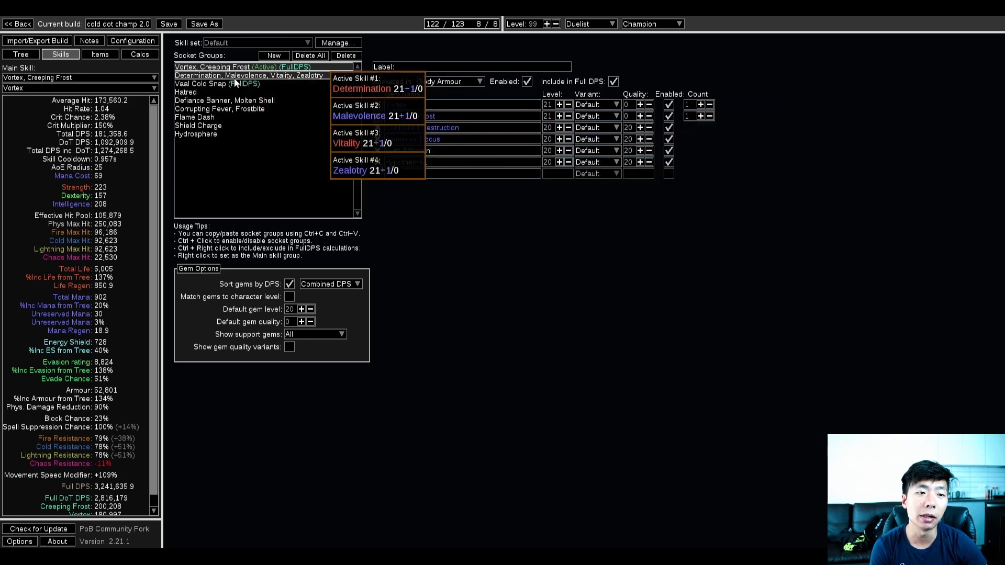
pyautogui.click(218, 84)
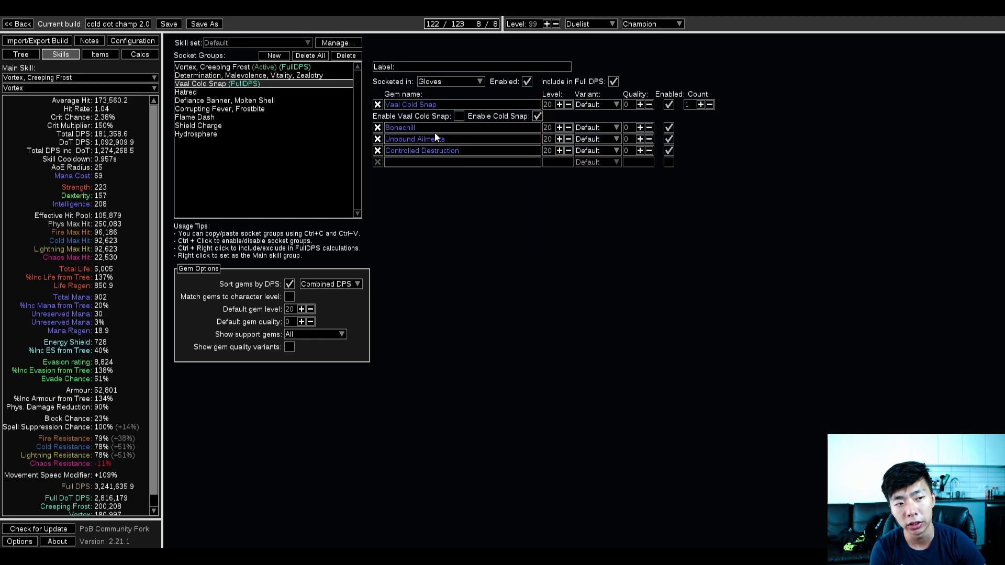
pyautogui.click(459, 116)
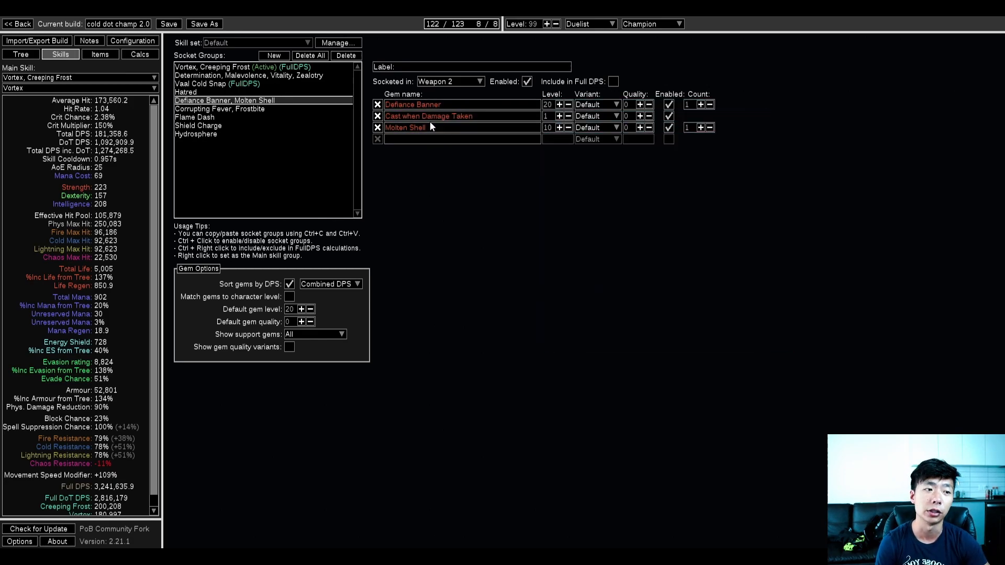
# Step: Review the Corrupting Fever/Frostbite, Flame Dash and Shield Charge groups, then return to the tree
pyautogui.click(219, 108)
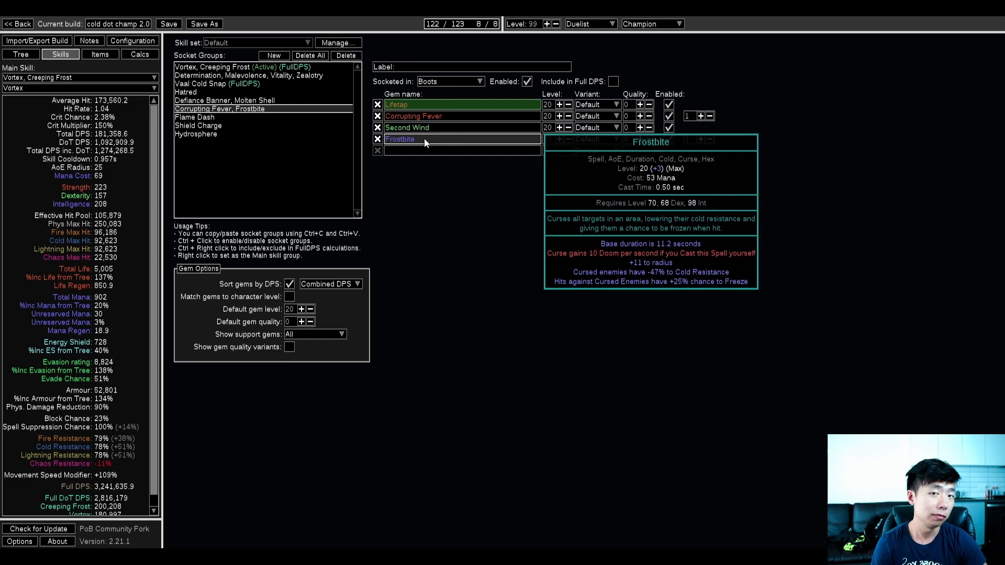
pyautogui.click(195, 117)
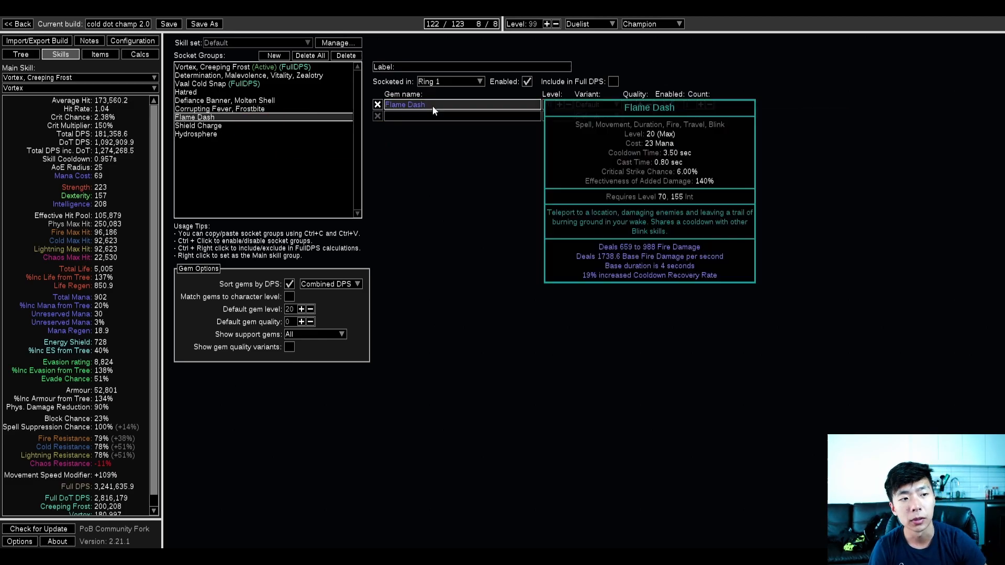
pyautogui.click(198, 125)
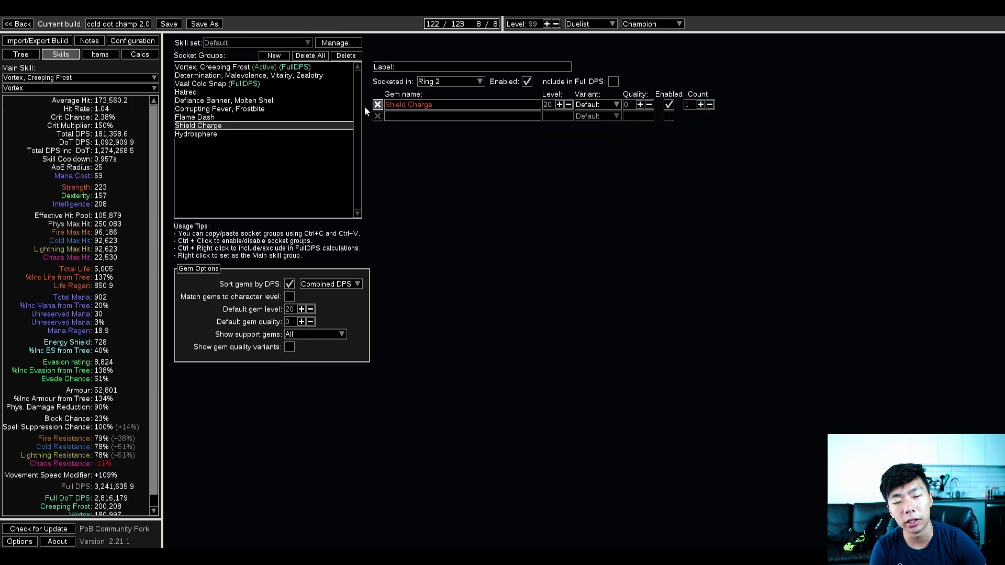
pyautogui.click(459, 116)
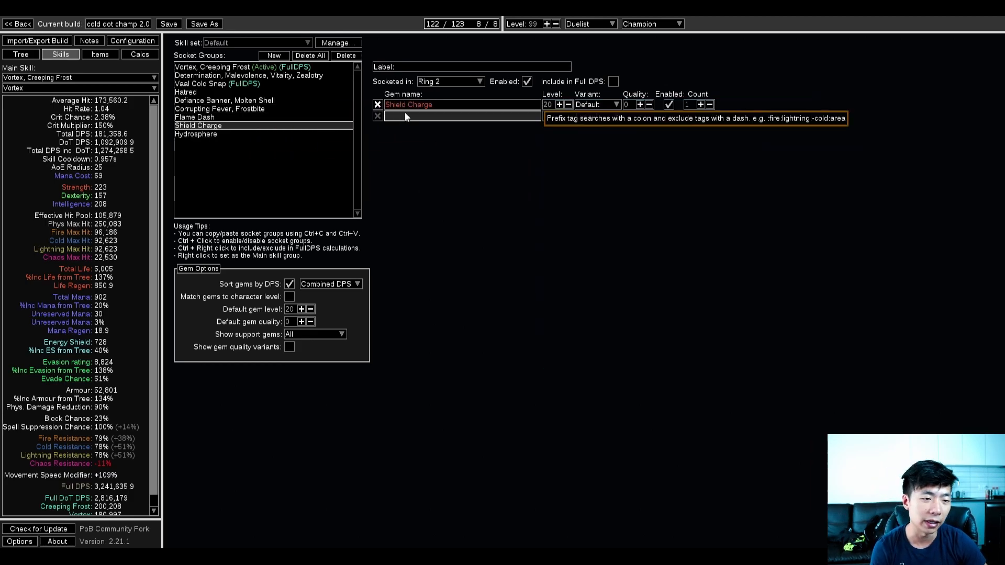
pyautogui.click(20, 54)
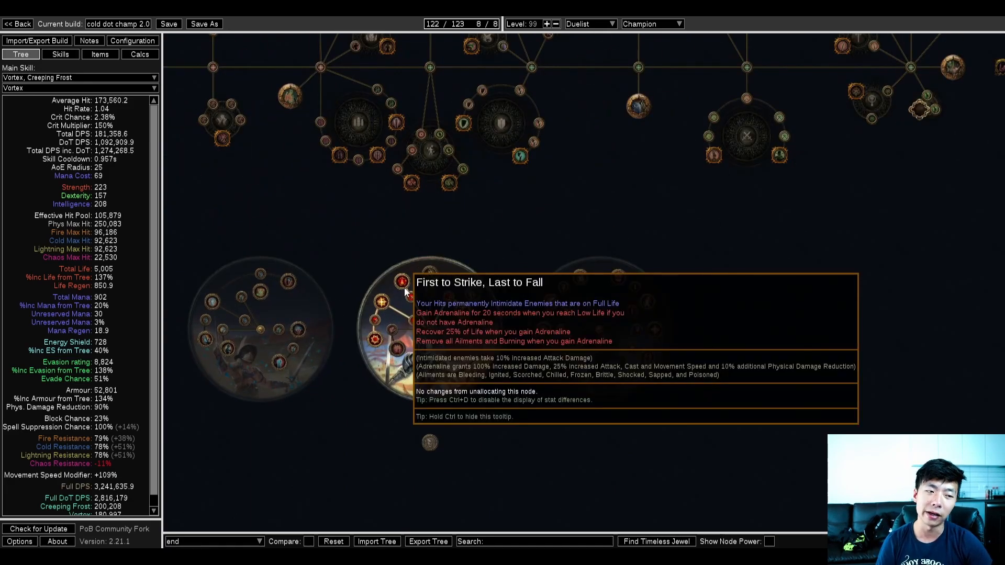
pyautogui.moveTo(442, 198)
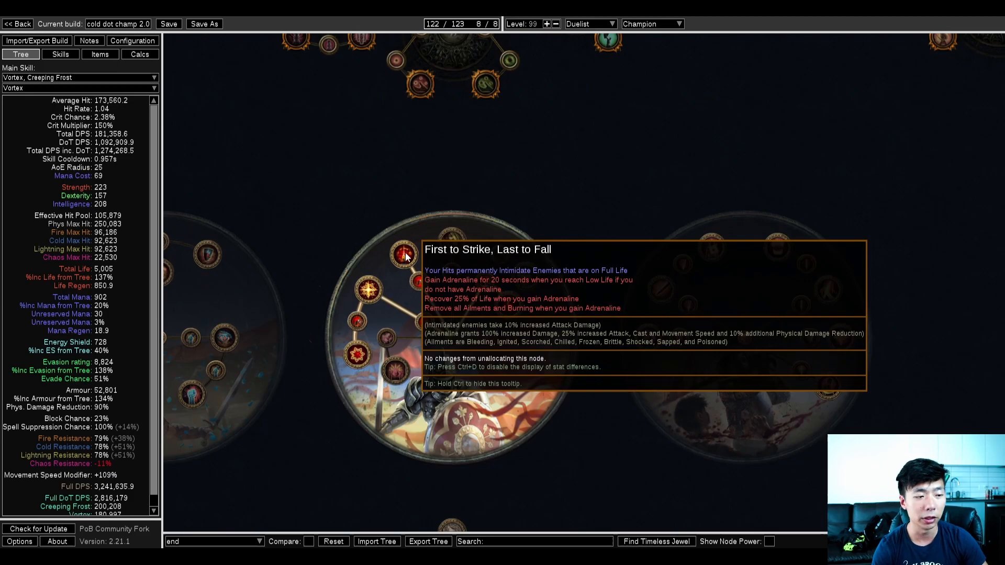
pyautogui.moveTo(352, 336)
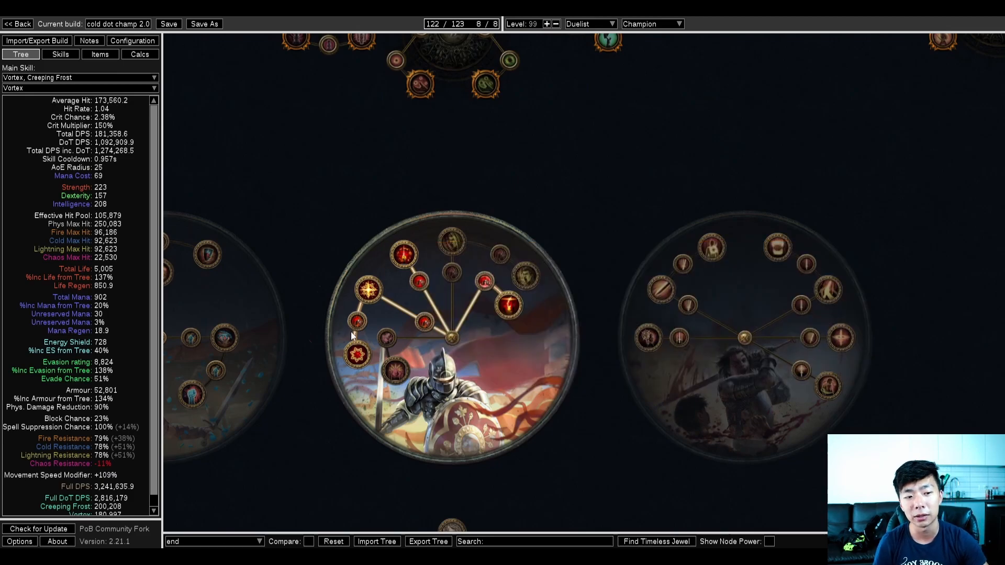
pyautogui.moveTo(365, 292)
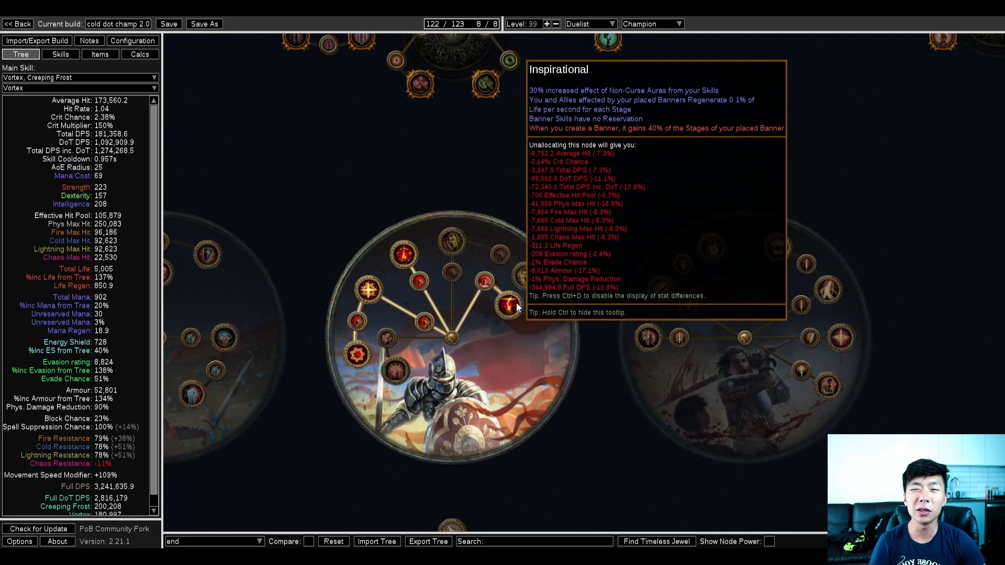
# Step: Zoom out over the passive tree to see the full 122-point allocation
pyautogui.scroll(-3)
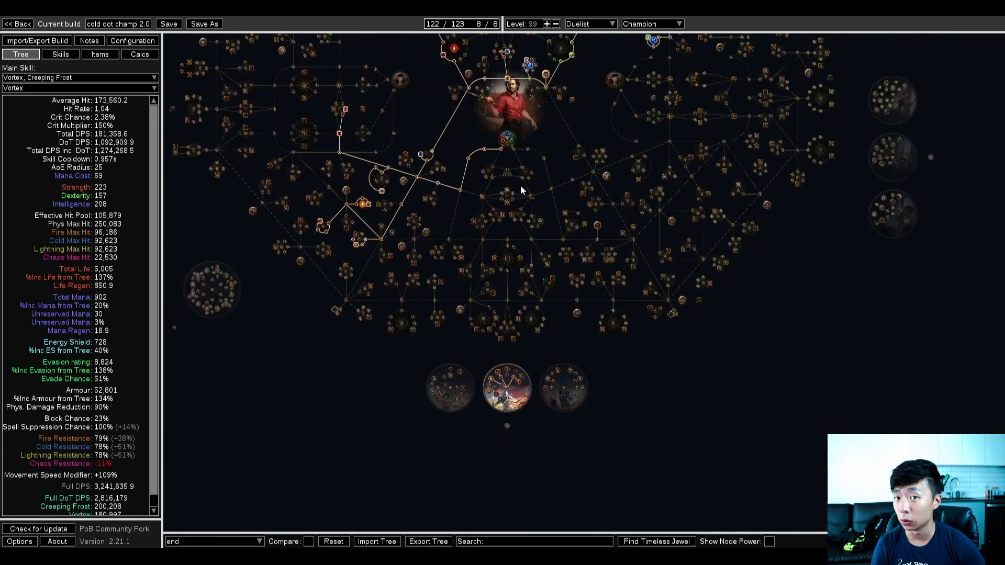
pyautogui.moveTo(548, 190)
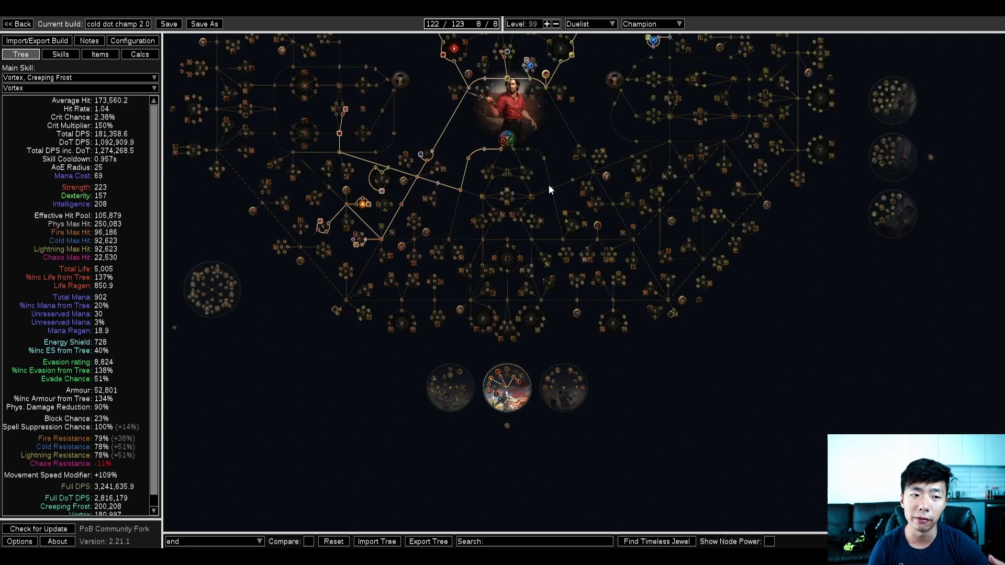